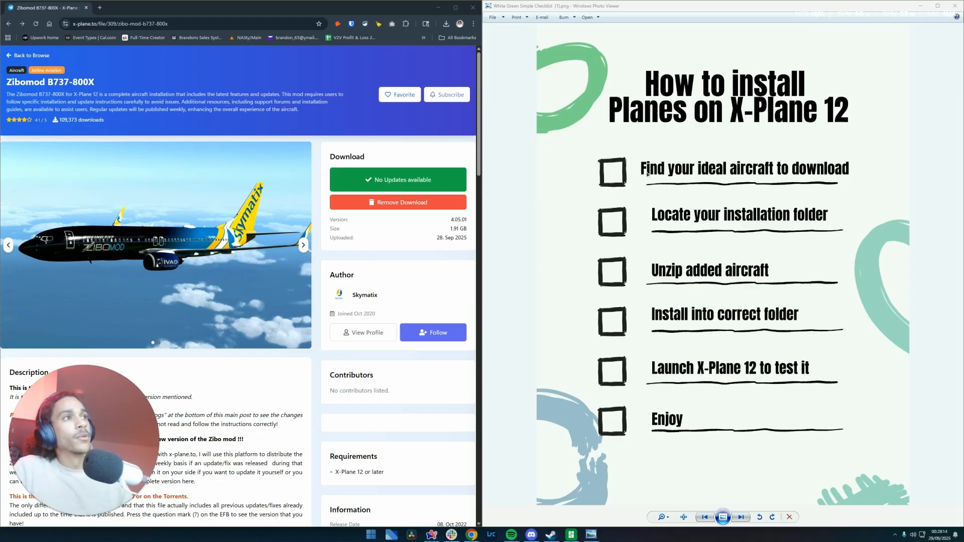
mouse_move(613, 191)
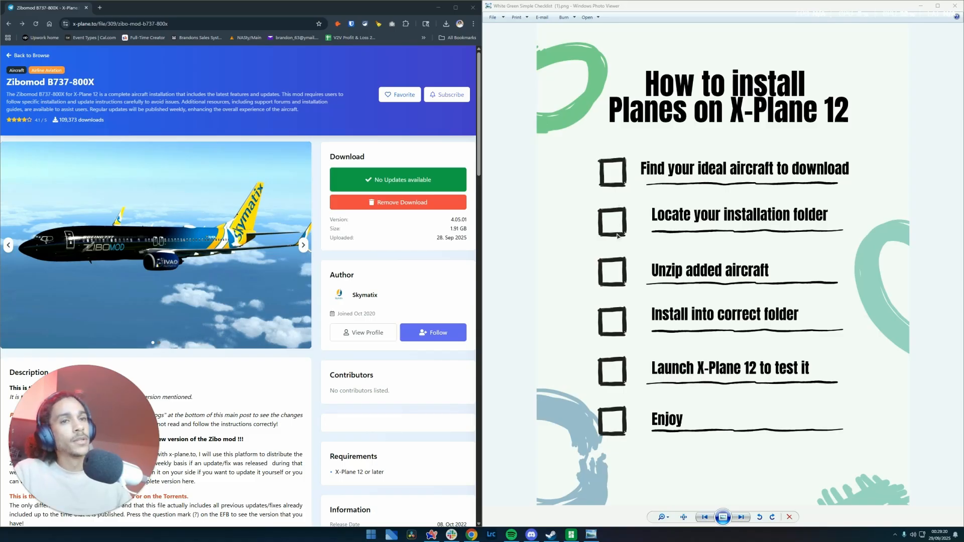
mouse_move(710, 287)
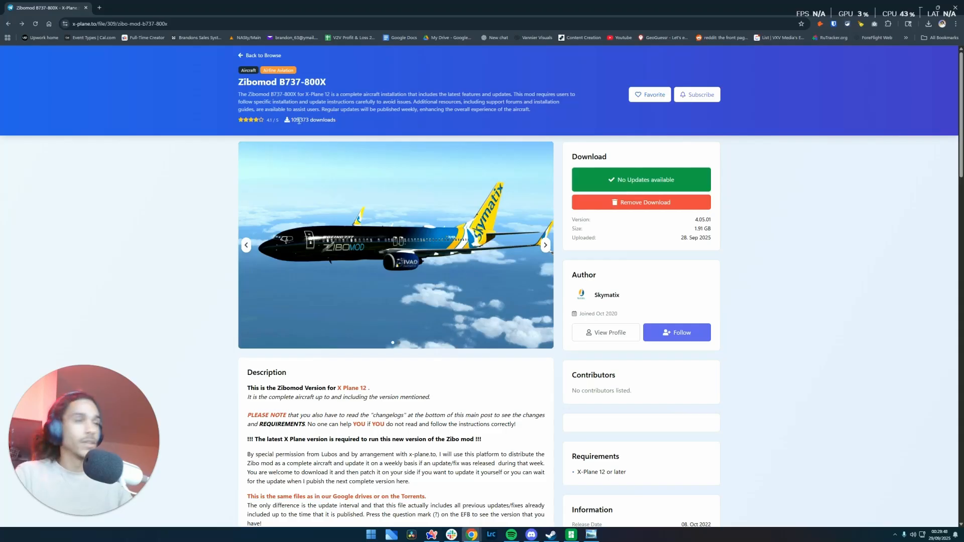
mouse_move(694, 180)
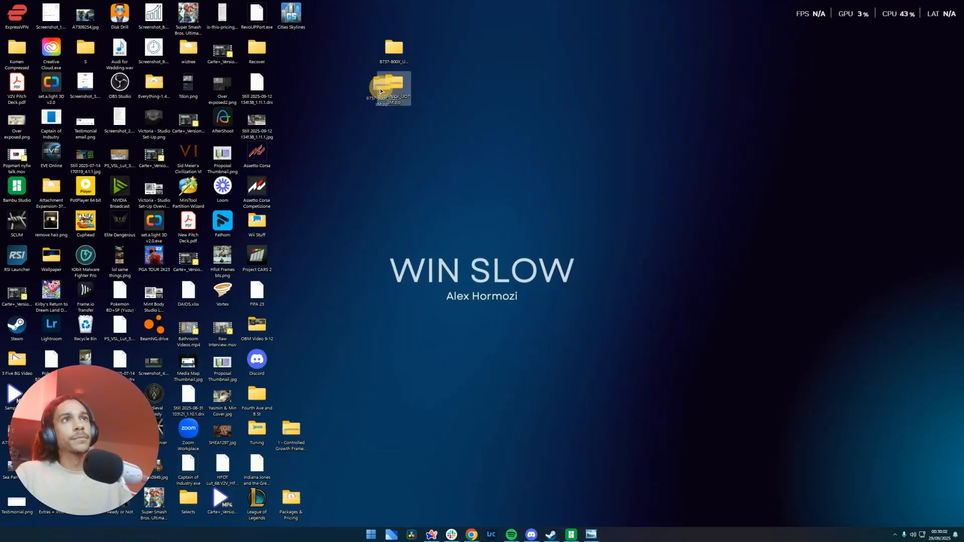
Extract the downloaded B737-800X zip archive with Extract All.
drag(389, 89, 359, 89)
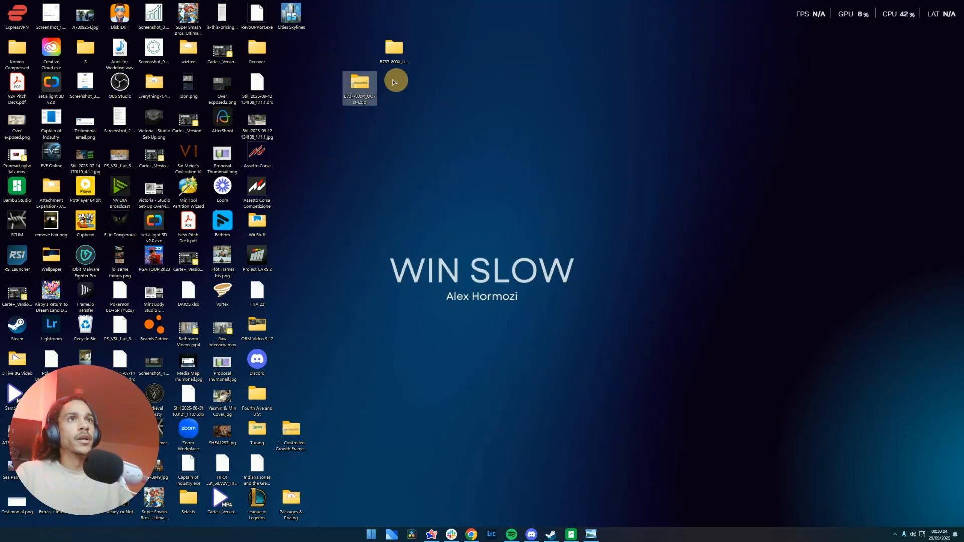
right_click(359, 88)
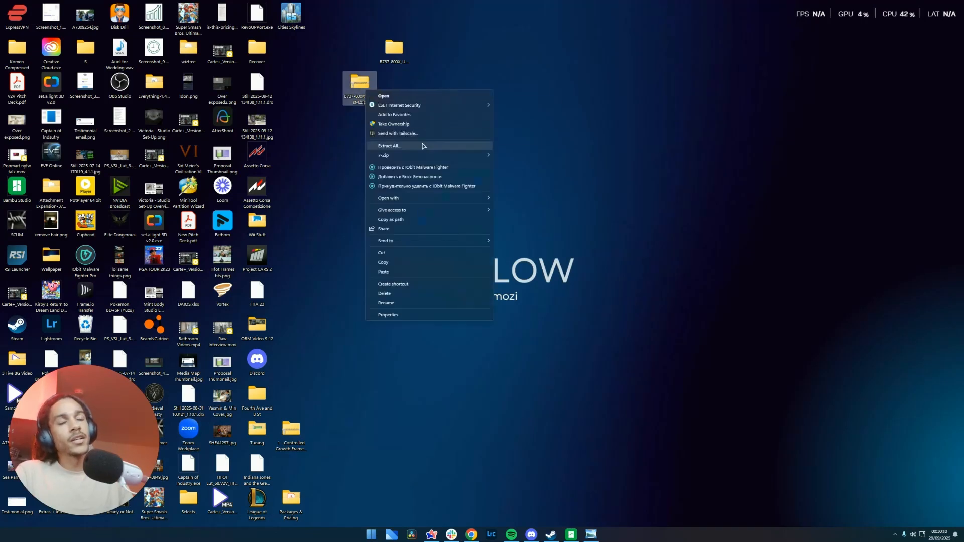
click(437, 83)
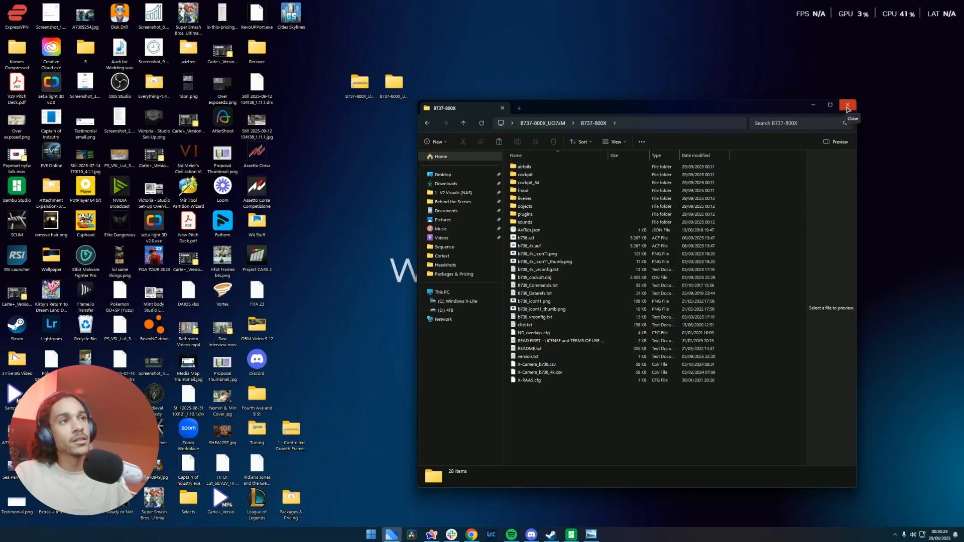
Close the extracted folder and browse X-Plane 12's local files from Steam.
click(849, 106)
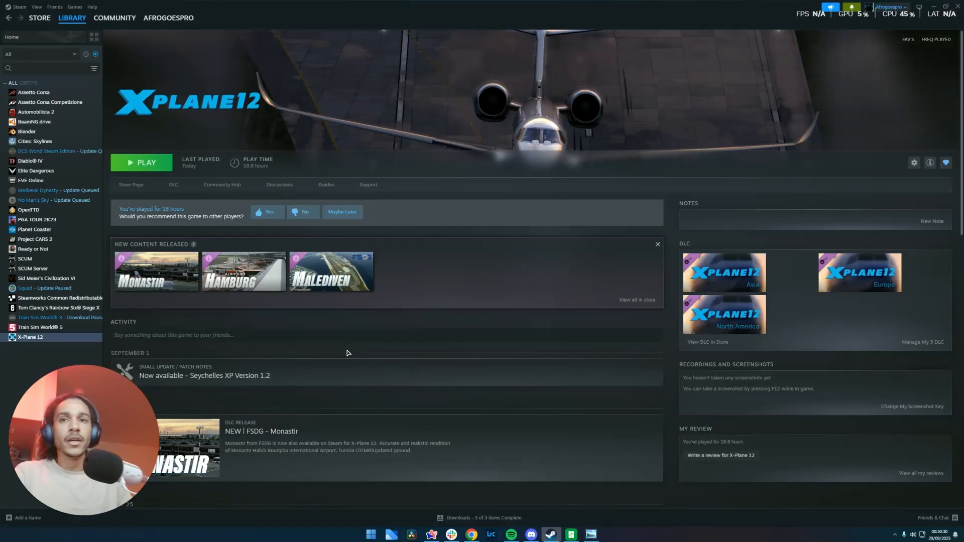
right_click(30, 337)
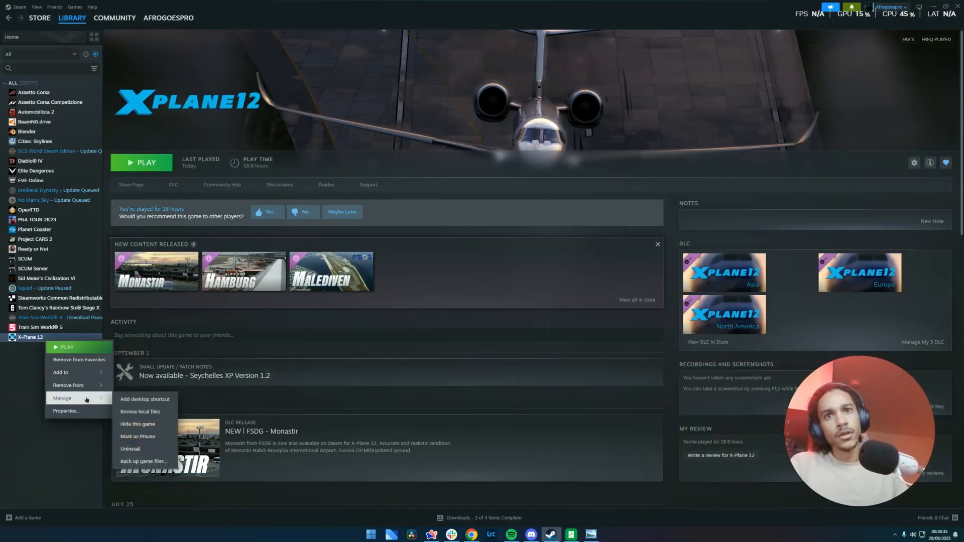
click(140, 413)
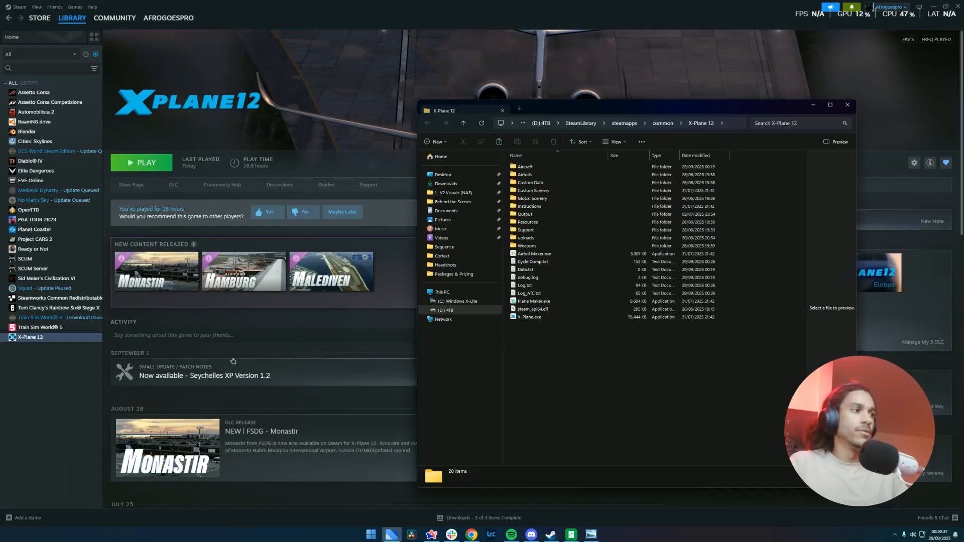
Navigate back up to the X-Plane 12 folder and reopen its Aircraft folder.
double_click(524, 166)
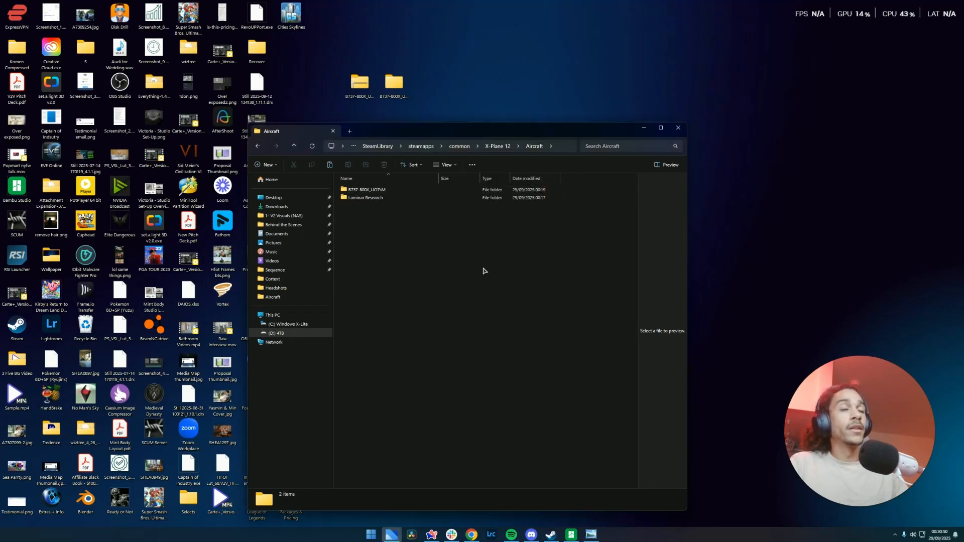
mouse_move(448, 232)
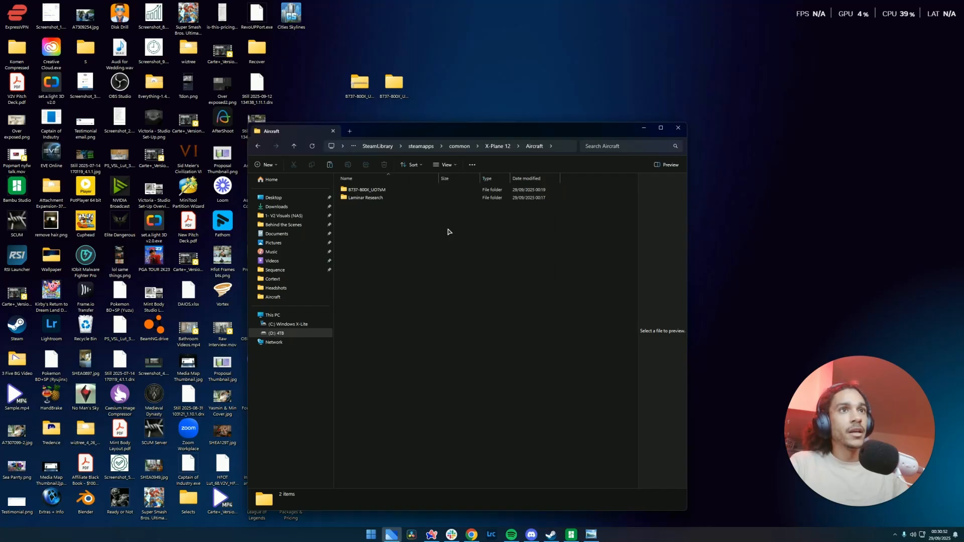
mouse_move(498, 232)
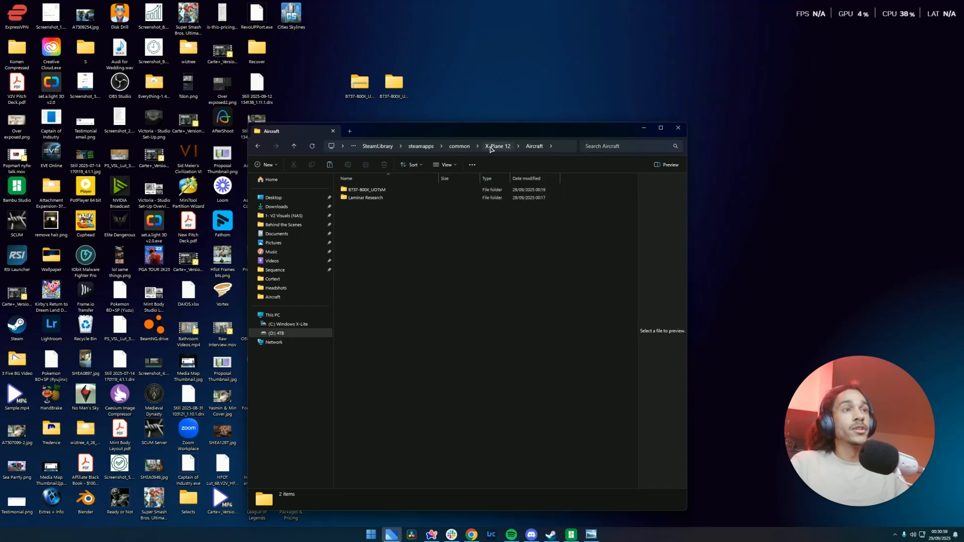
click(499, 145)
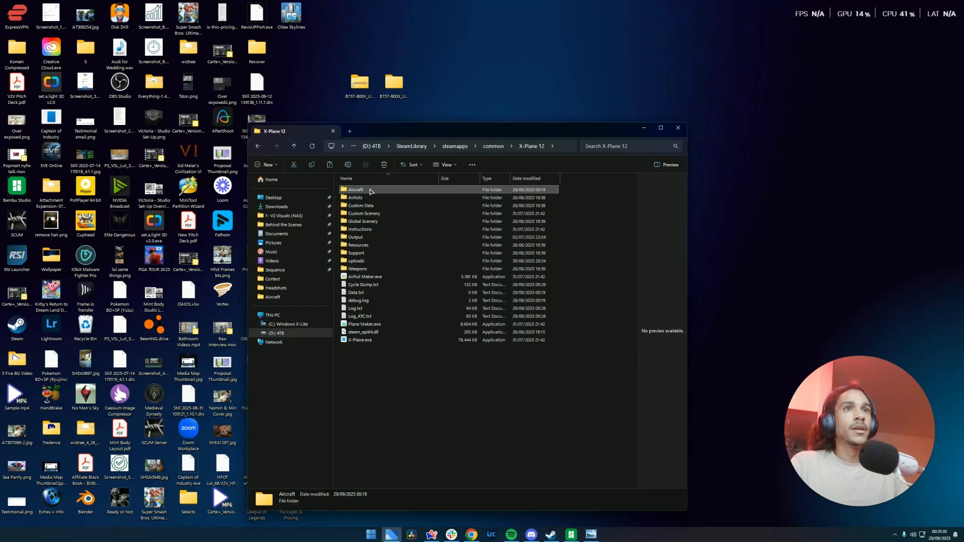
mouse_move(381, 193)
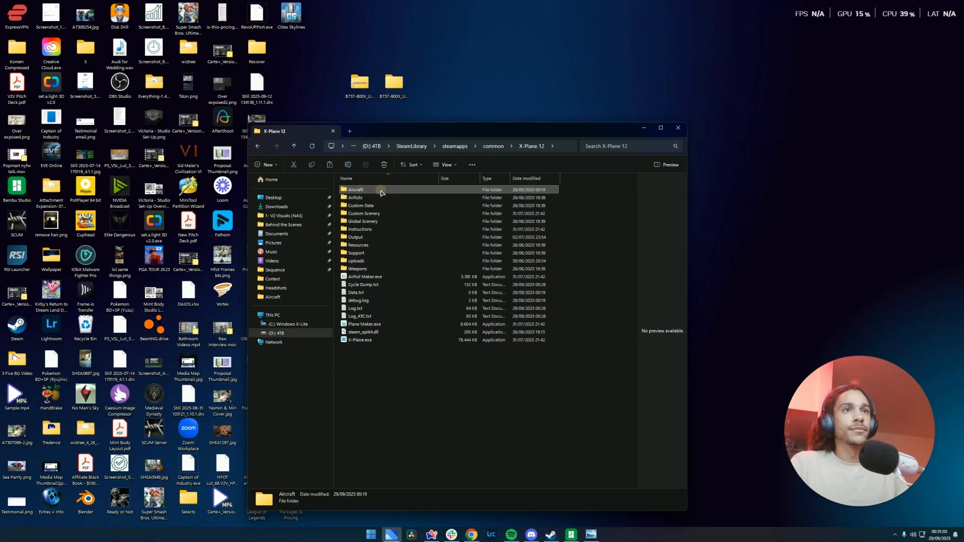
double_click(355, 189)
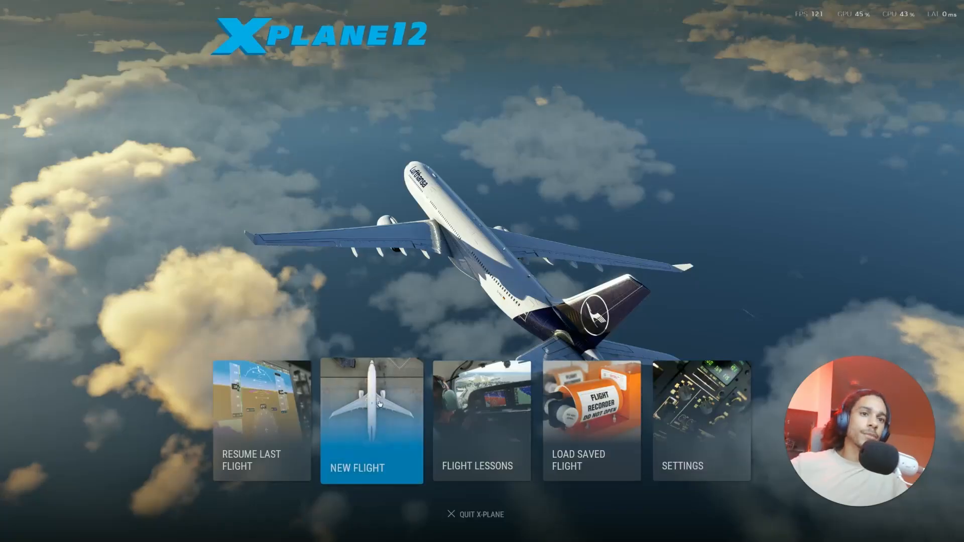
Start a new flight in the Boeing 737-800X (4k) at Los Angeles Intl (KLAX).
click(371, 424)
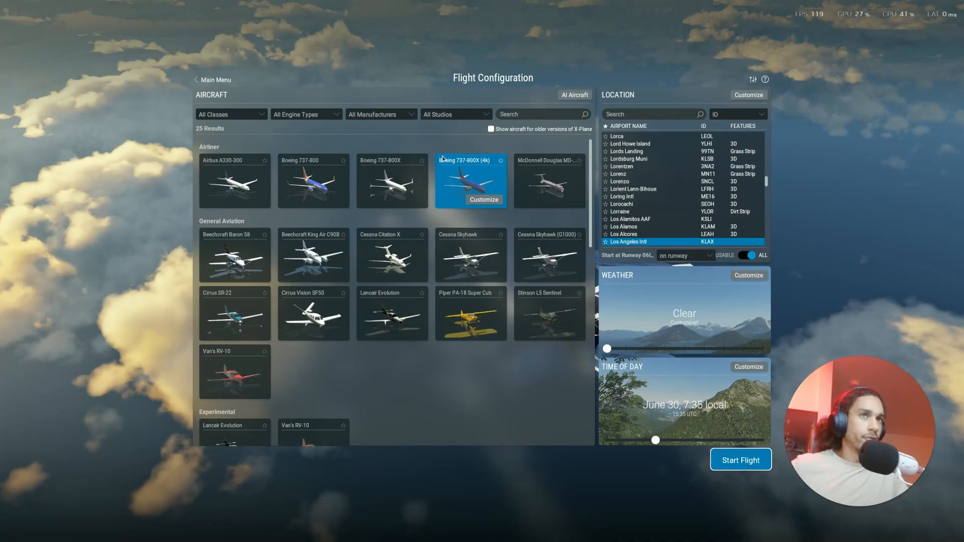
mouse_move(472, 185)
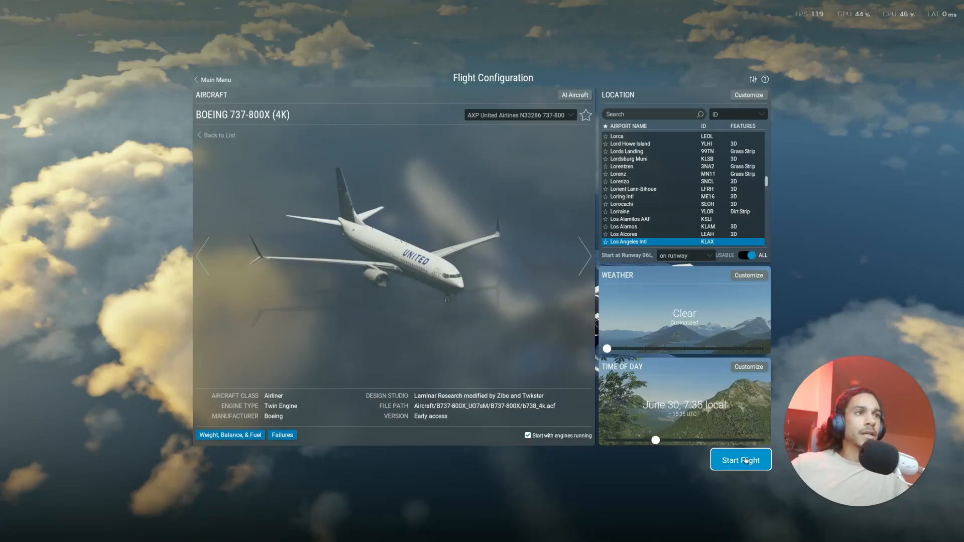
click(740, 459)
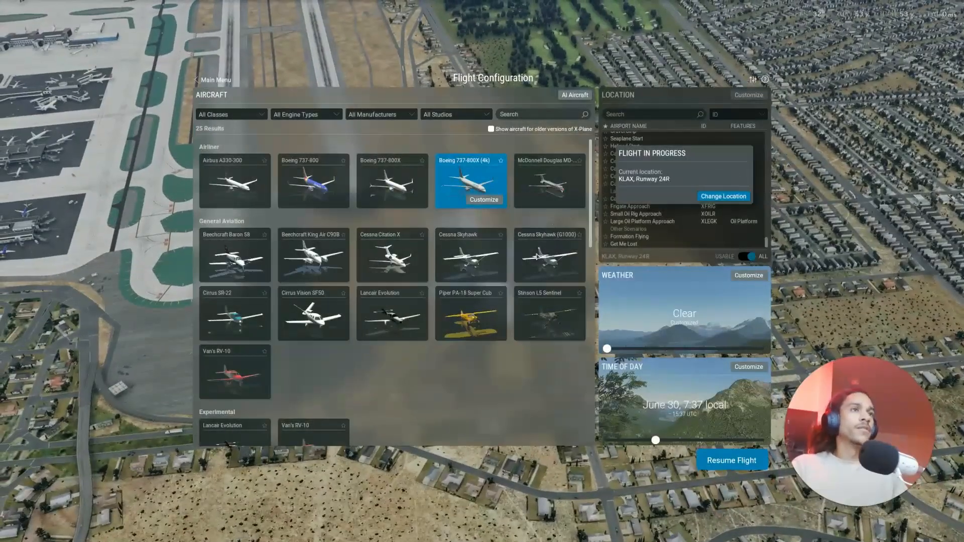
Tick 'Show aircraft for older versions of X-Plane' in Flight Configuration.
click(491, 129)
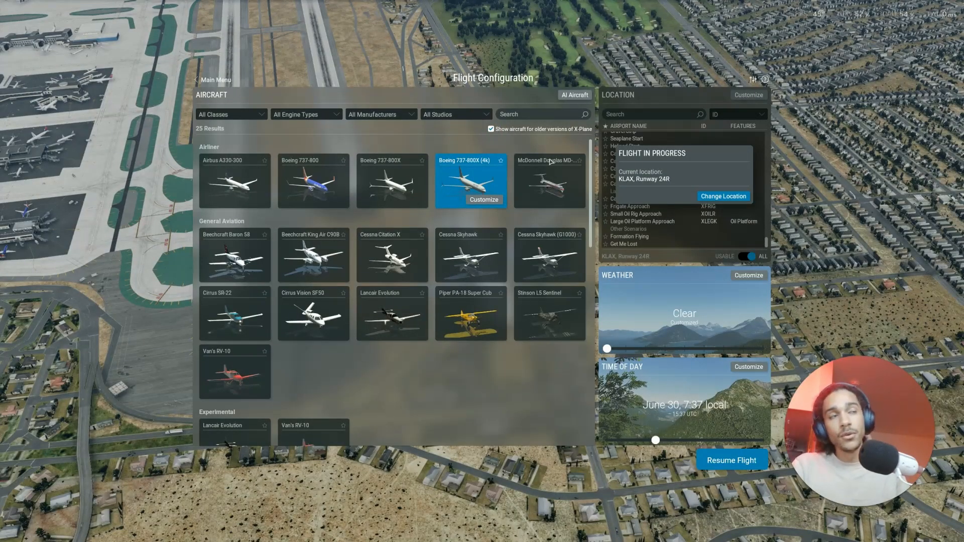
mouse_move(289, 192)
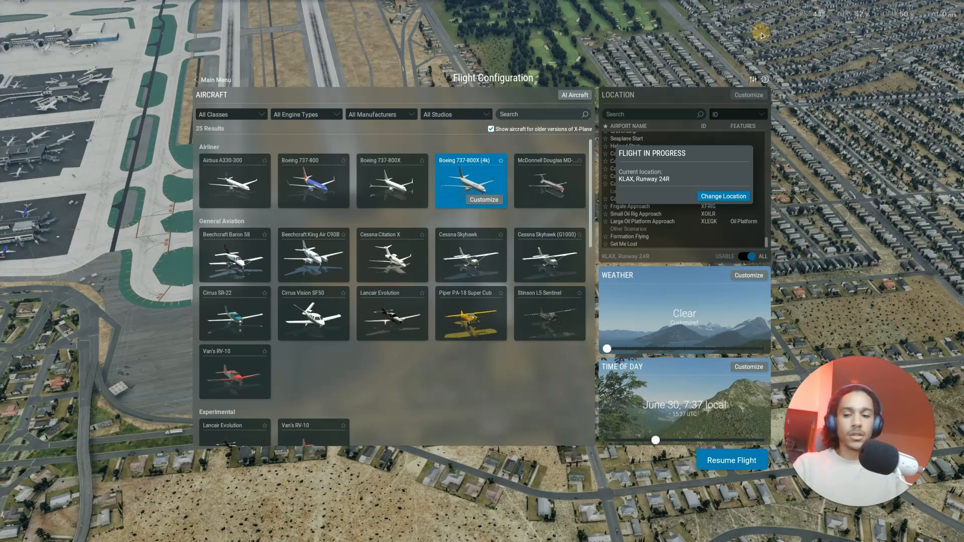
mouse_move(544, 62)
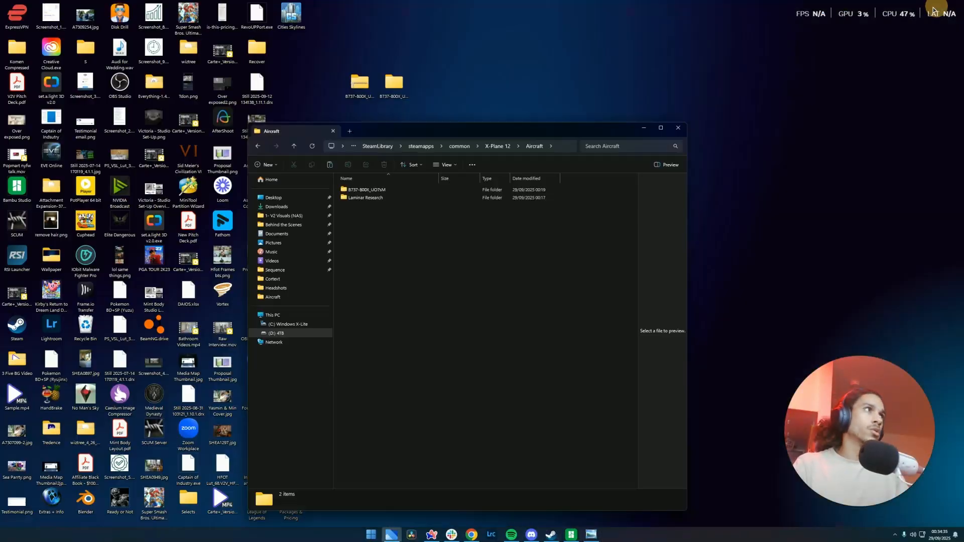
Open the Laminar Research folder listing the 20 default aircraft.
double_click(365, 198)
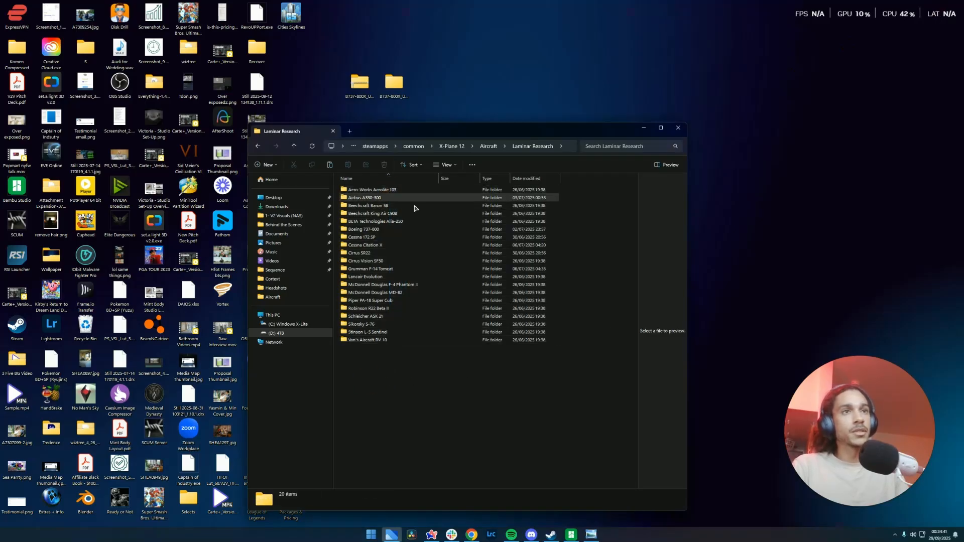
mouse_move(377, 261)
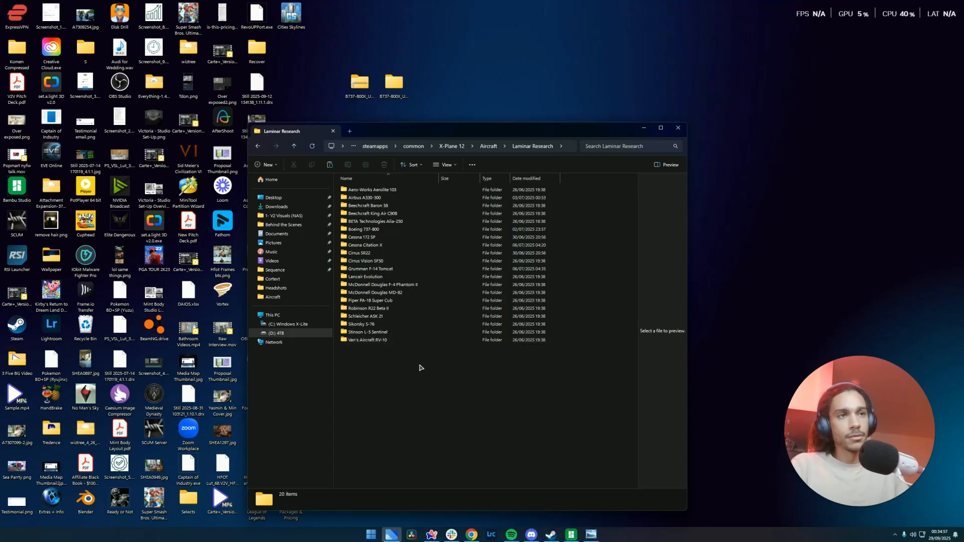
mouse_move(395, 374)
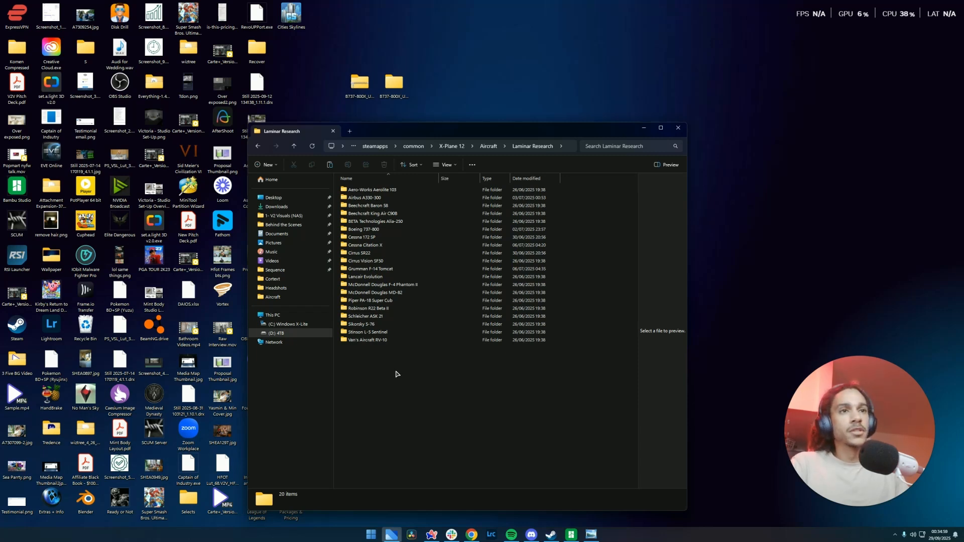